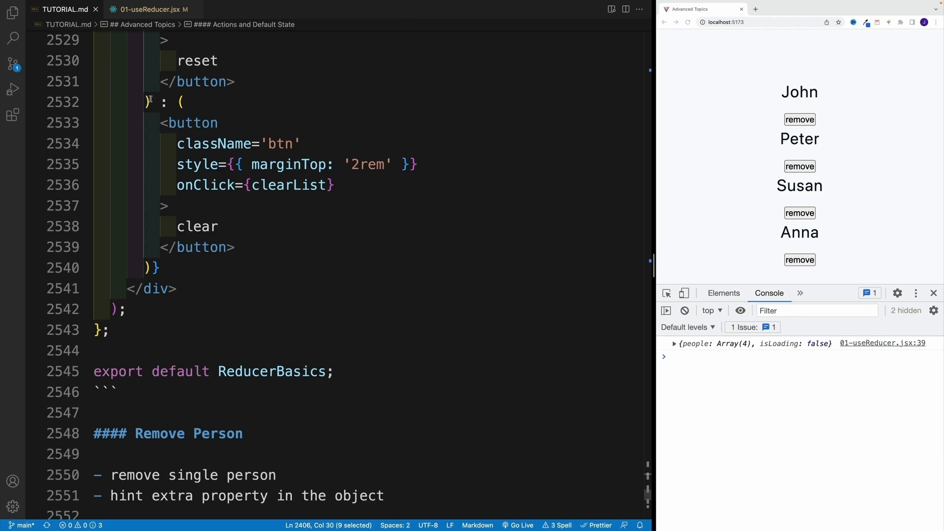
- In 01-useReducer.jsx, have removeItem dispatch {type: REMOVE_ITEM, id} with a REMOVE_ITEM constant
left_click(149, 9)
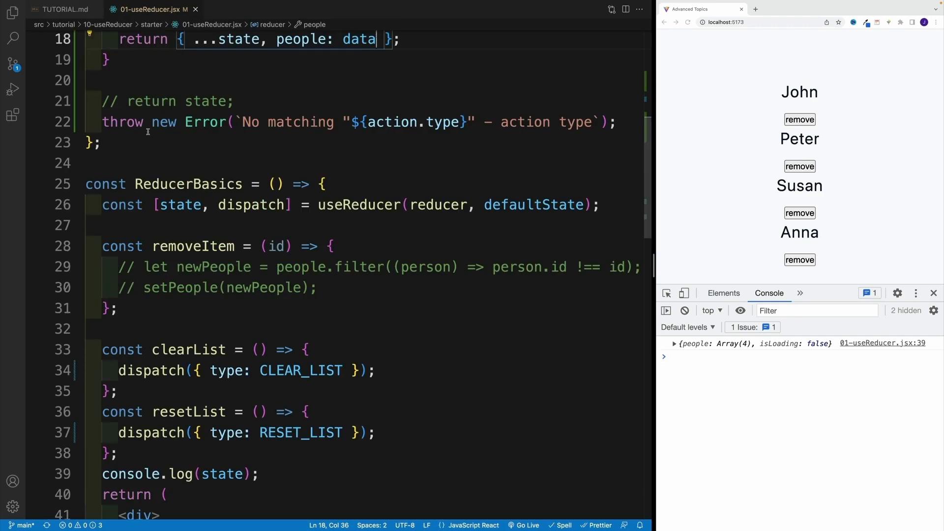
scroll("down", 3)
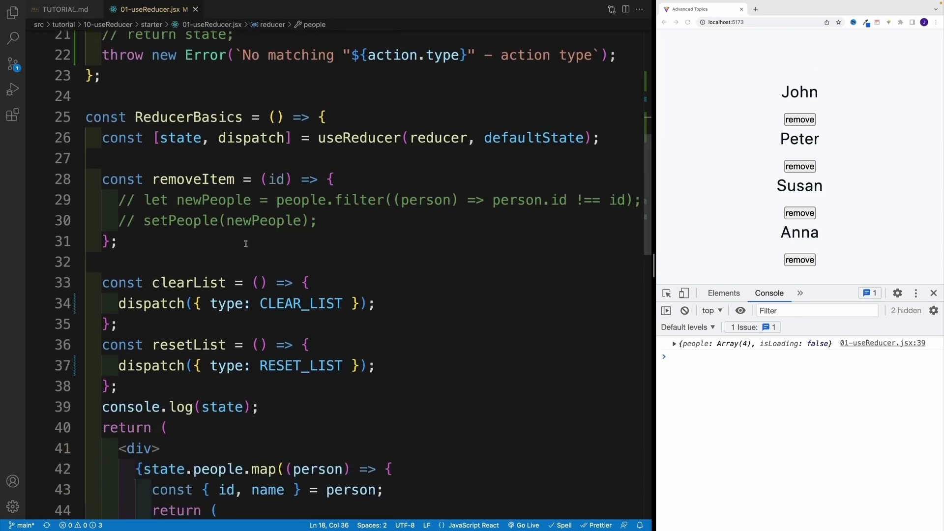
left_click(331, 179)
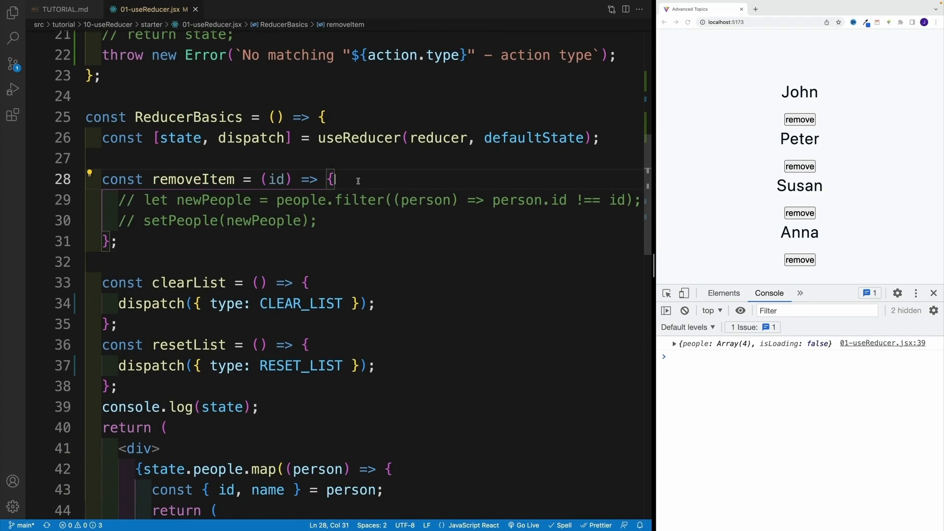
type("dispatch")
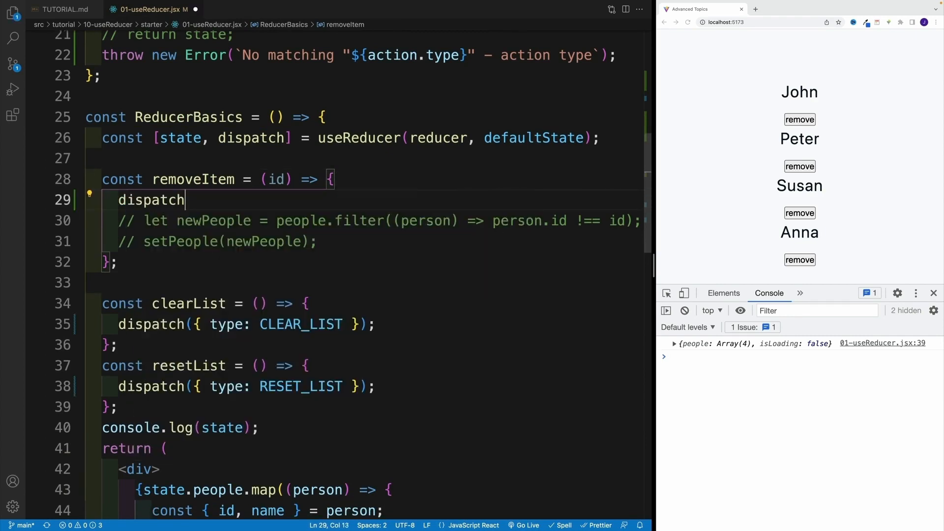
type("({})")
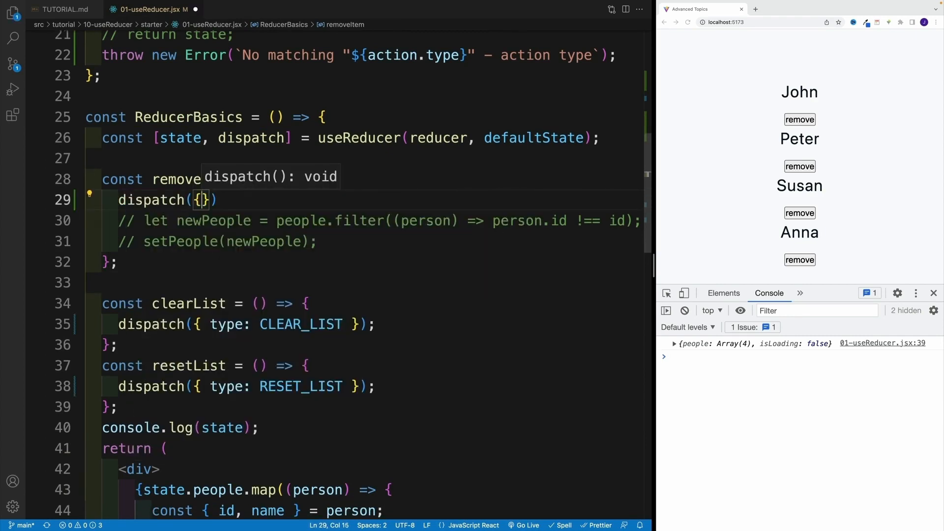
type("type:")
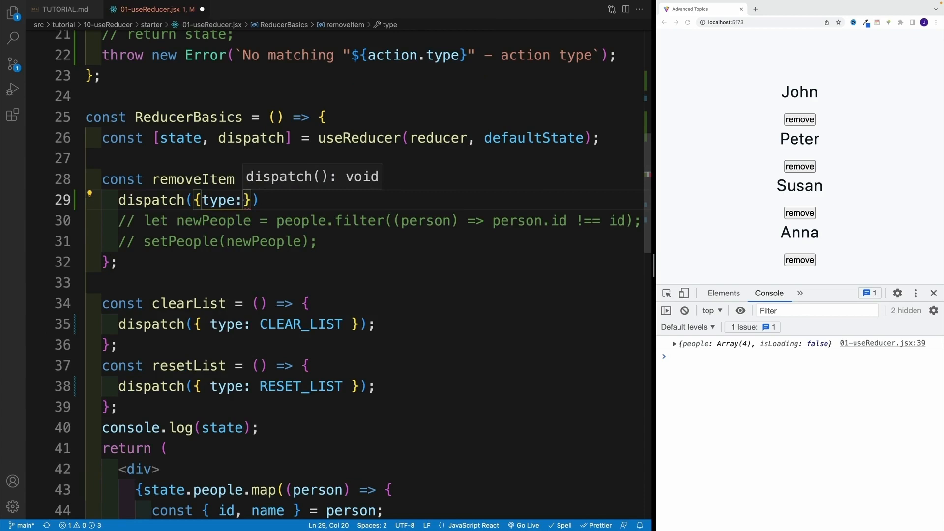
type("REMOVE_ITEM,")
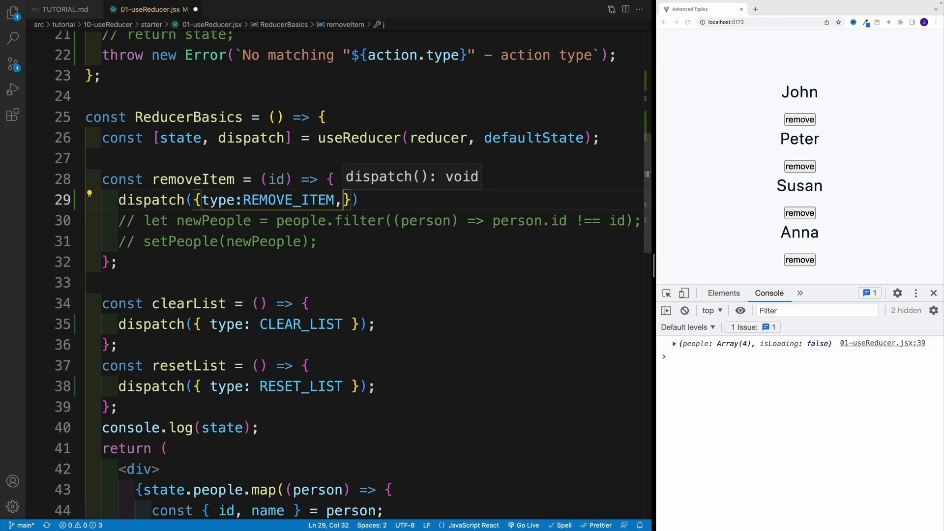
type("id")
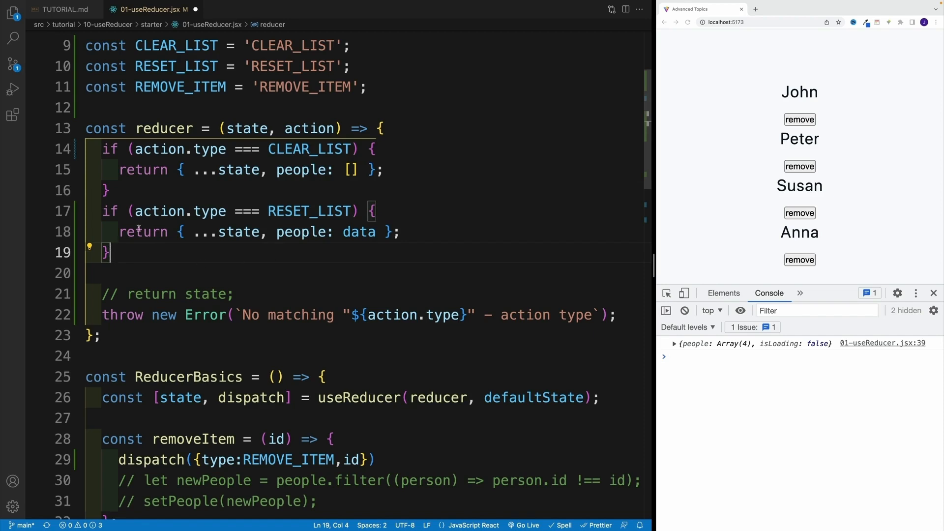
mouse_move(159, 211)
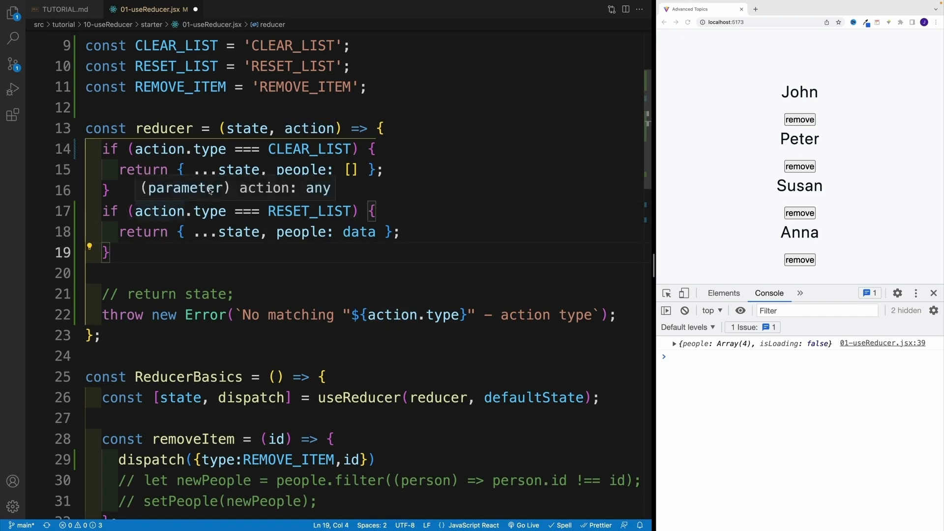
mouse_move(283, 364)
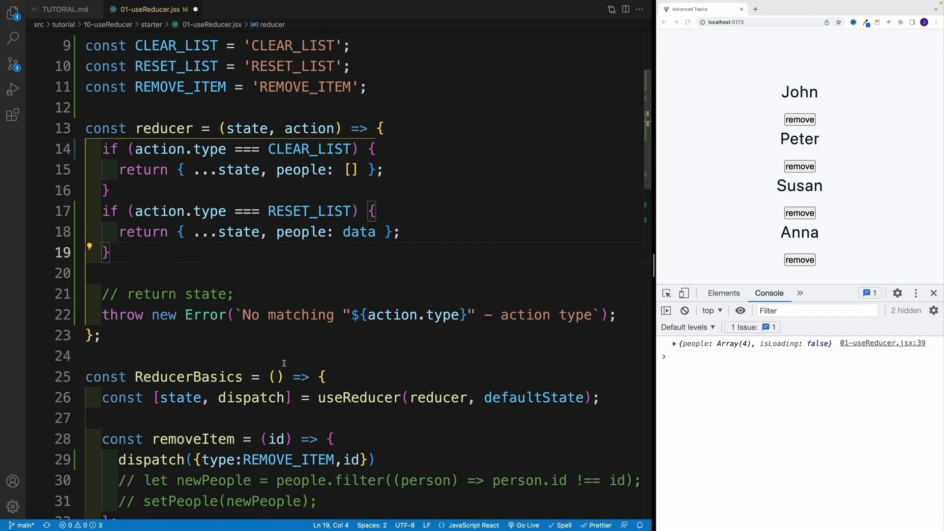
- Nest the id inside a payload object in the REMOVE_ITEM dispatch (typed 'paylaod:{id}') and save
scroll("down", 3)
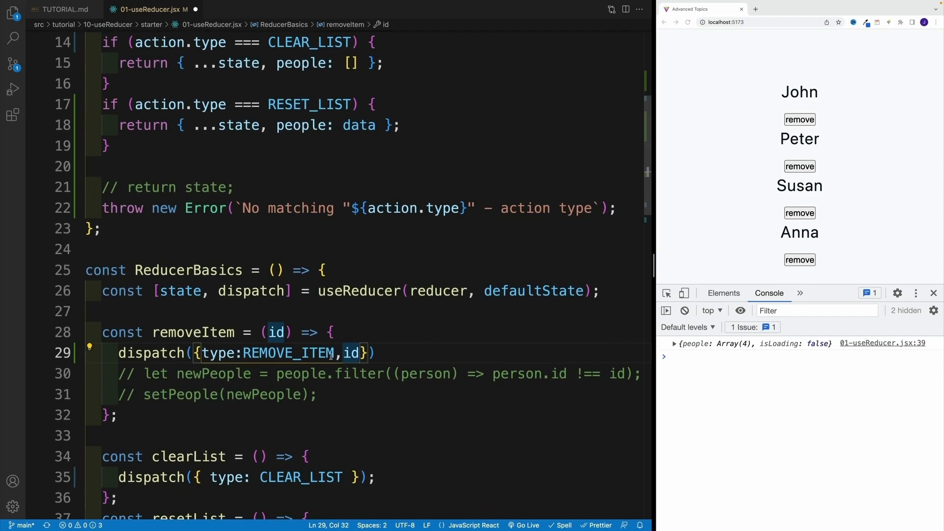
scroll("down", 3)
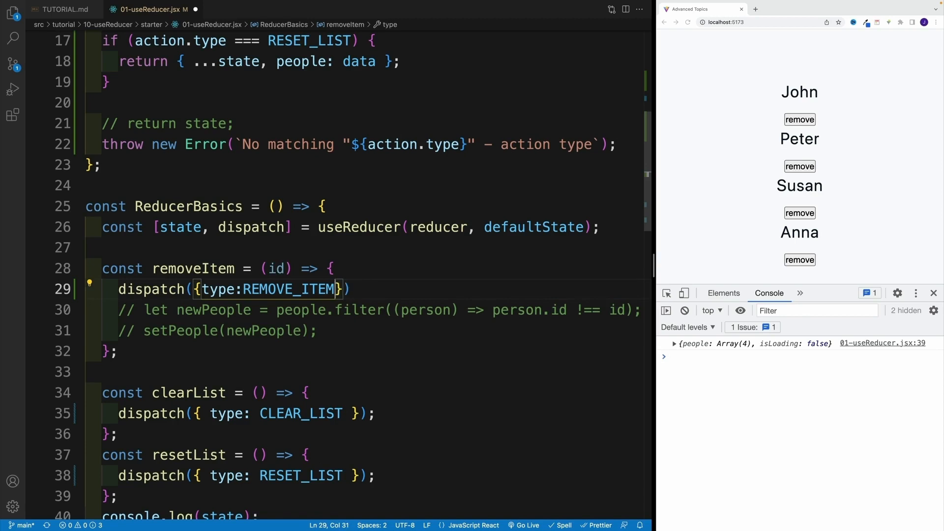
type(",")
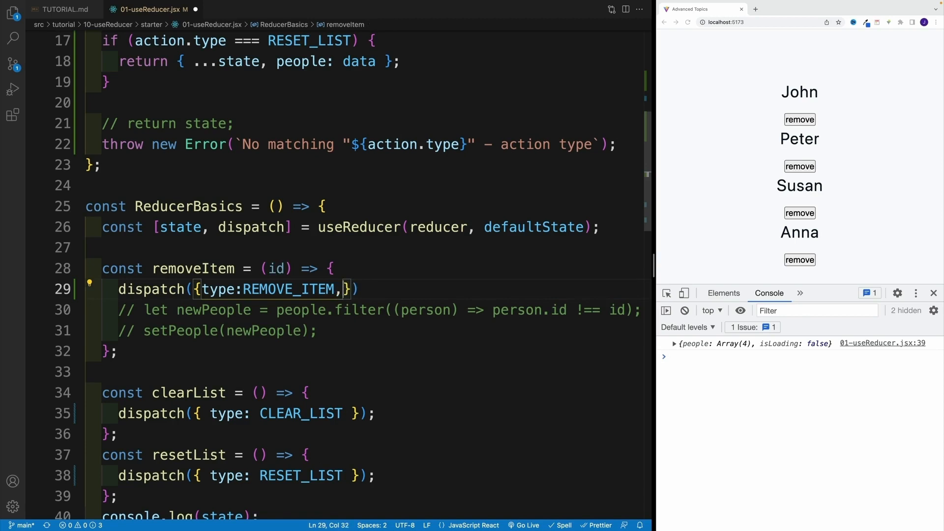
type("paylaod:")
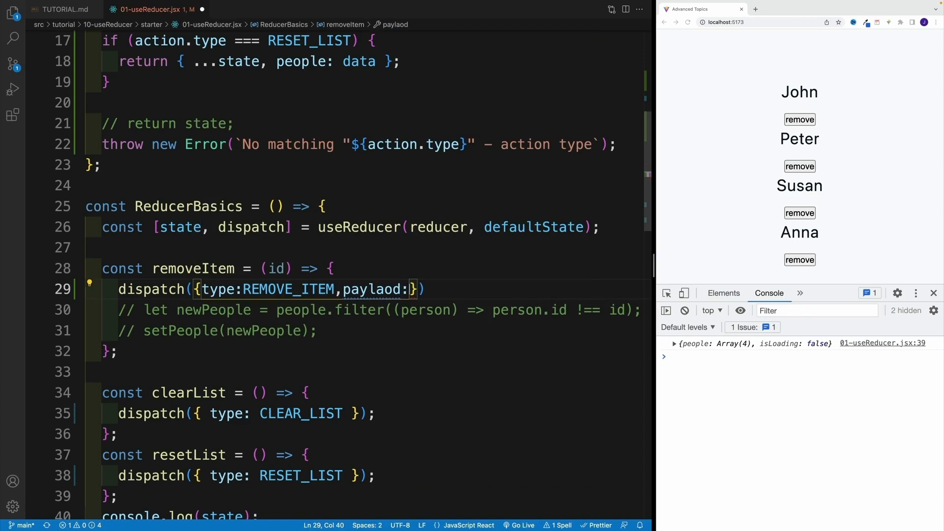
type("{}")
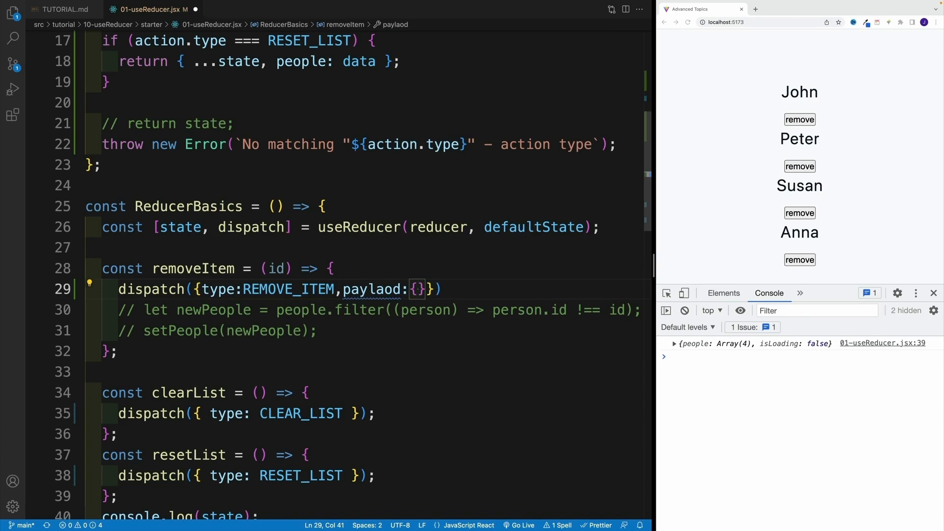
type("id")
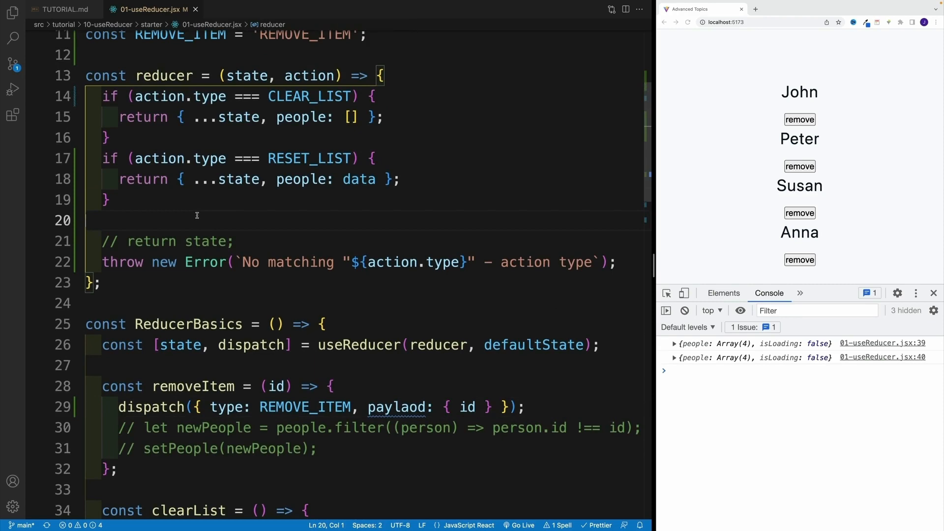
- Add a REMOVE_ITEM branch to the reducer that logs the action and returns state
type("if(action.type")
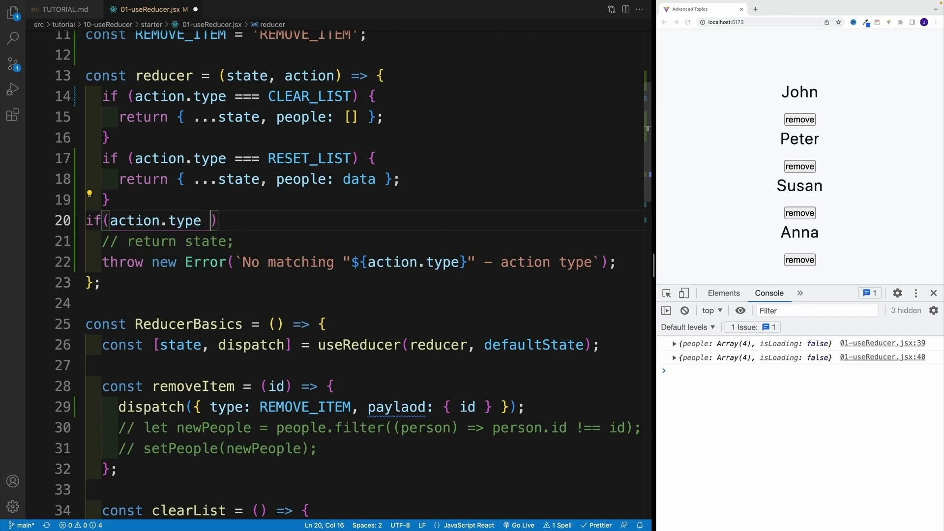
type("=== REMOVE_ITEM")
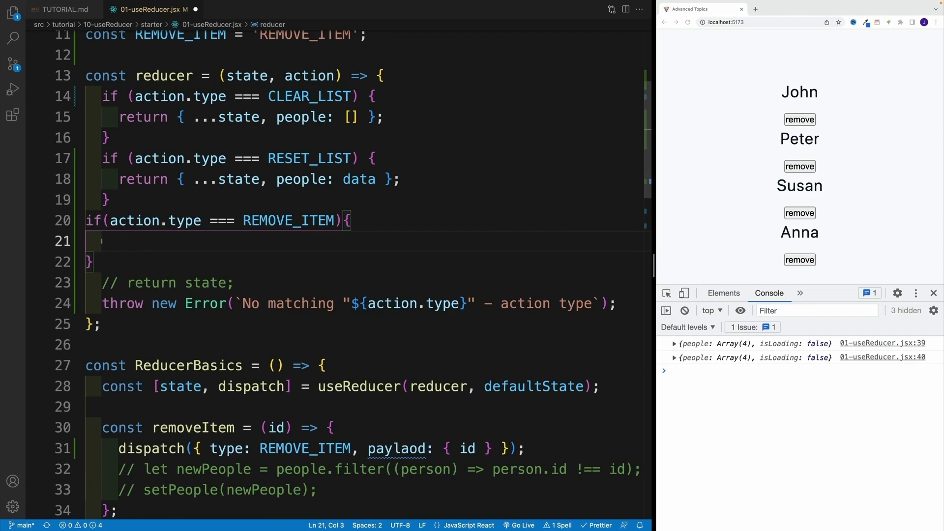
type("return state")
type("l")
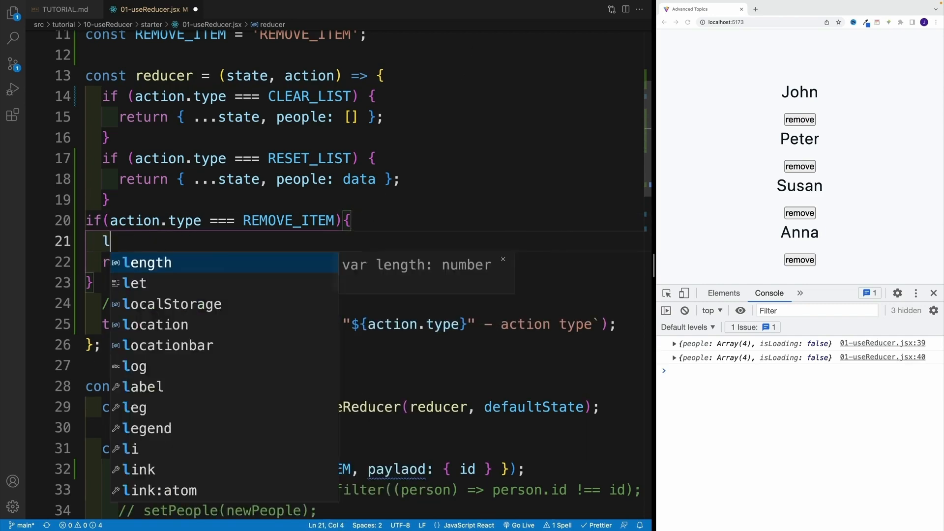
type("og")
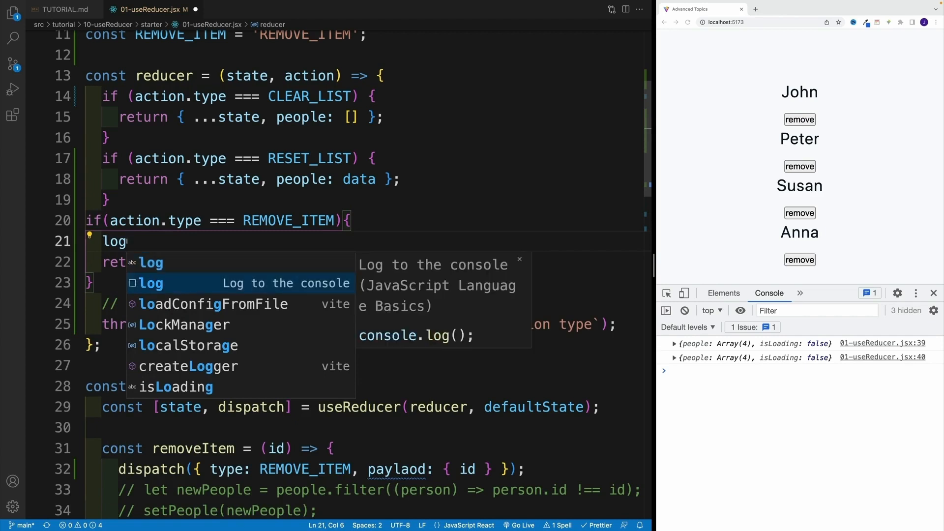
key("Tab")
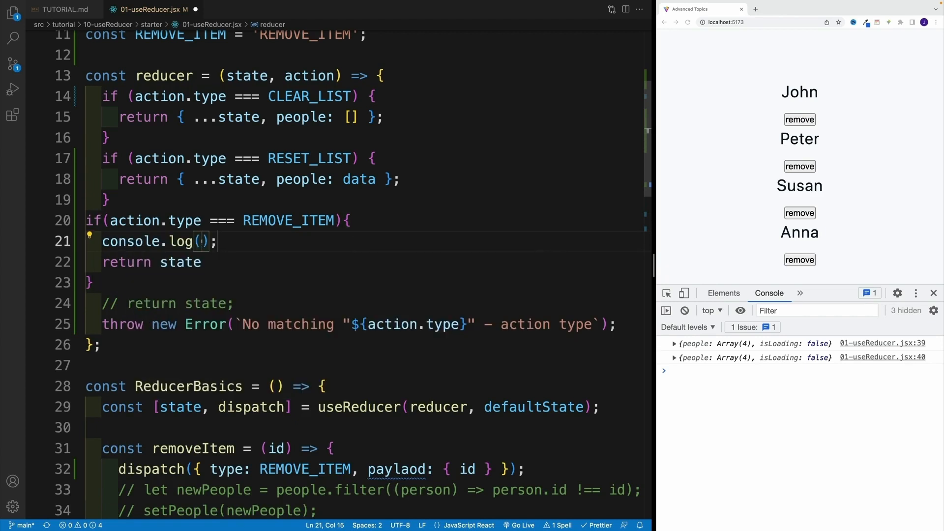
type("action")
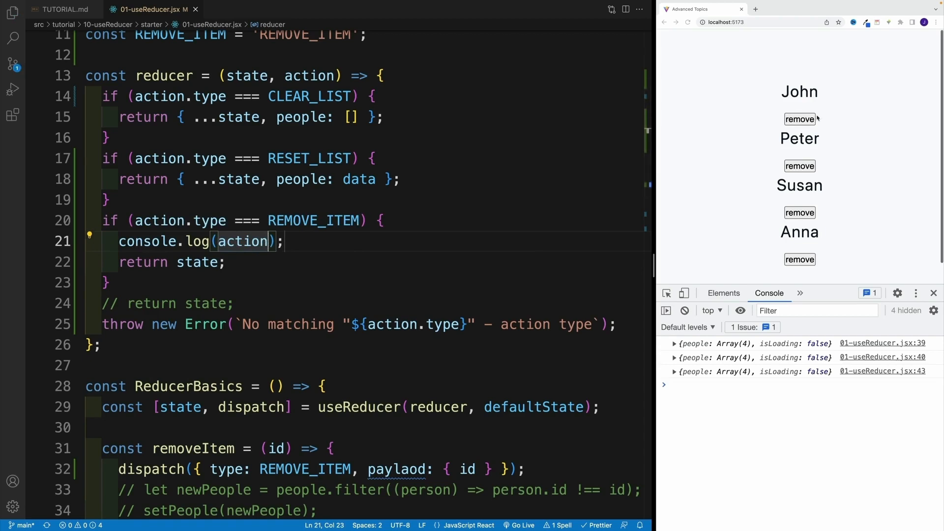
- Remove John in the browser and expand the logged REMOVE_ITEM action to see its payload
left_click(799, 119)
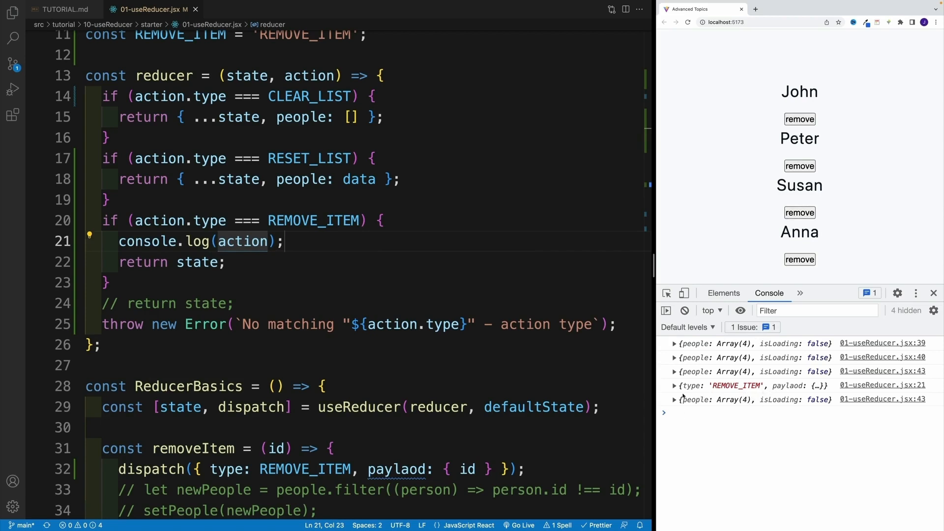
left_click(675, 386)
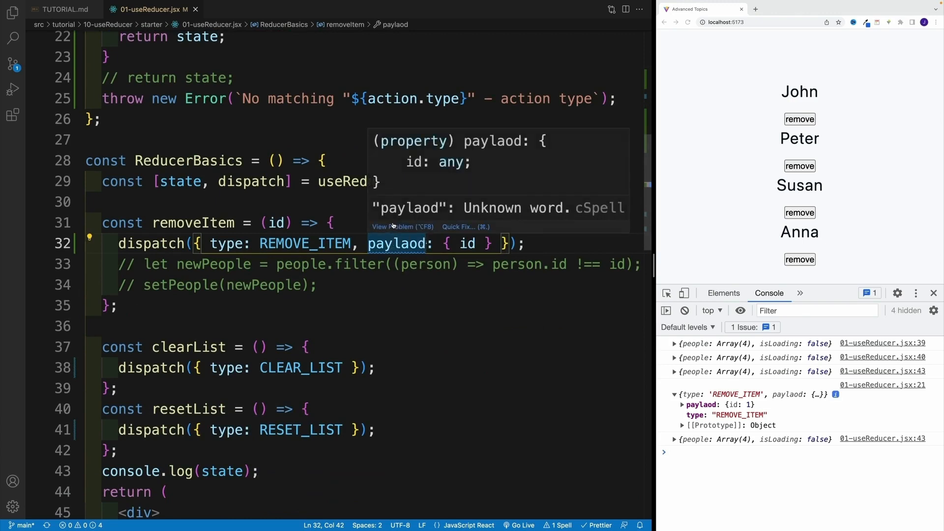
- Correct 'paylaod' to 'payload' in the dispatch and delete the reducer's console.log(action) line
key("Backspace")
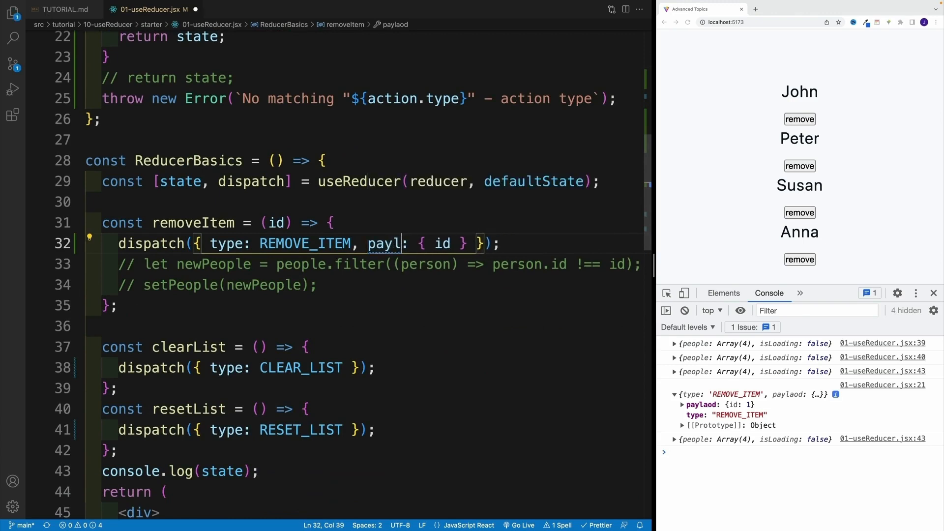
type("oad")
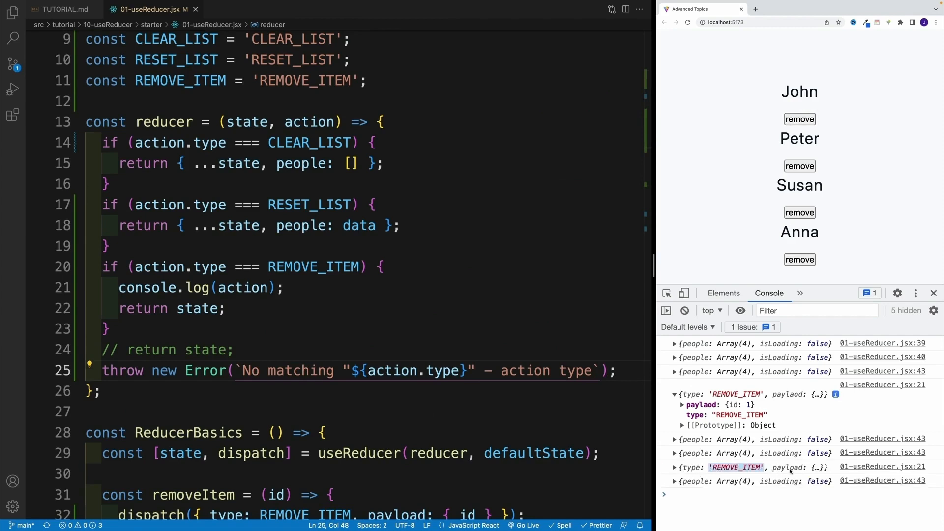
left_click(243, 288)
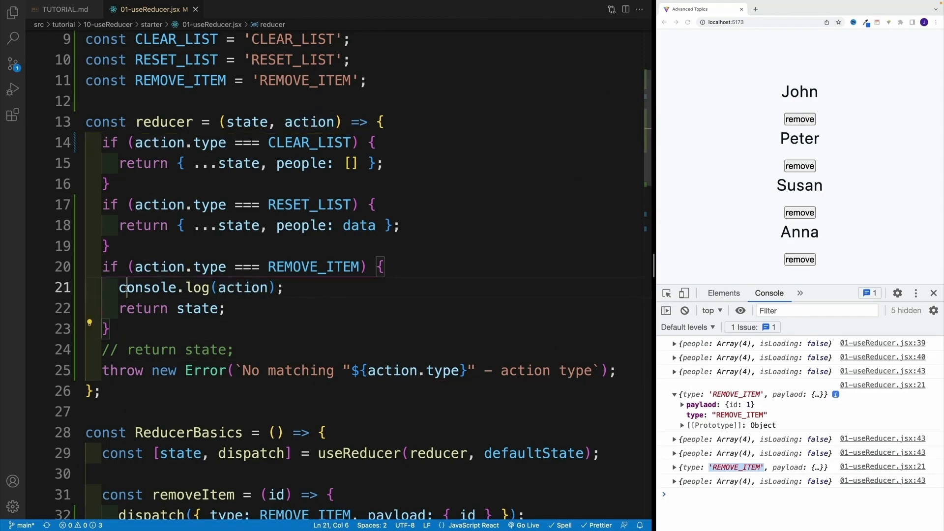
left_click_drag(119, 287, 277, 287)
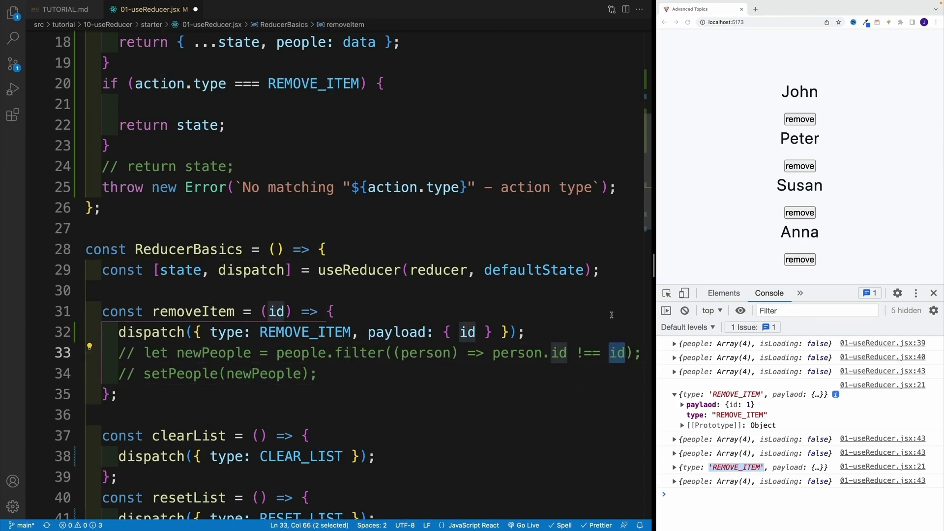
mouse_move(621, 332)
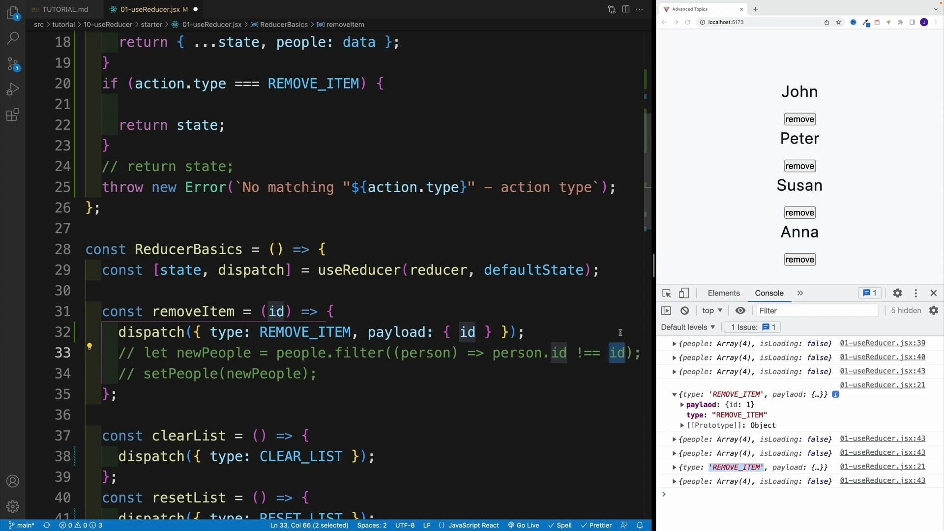
mouse_move(400, 357)
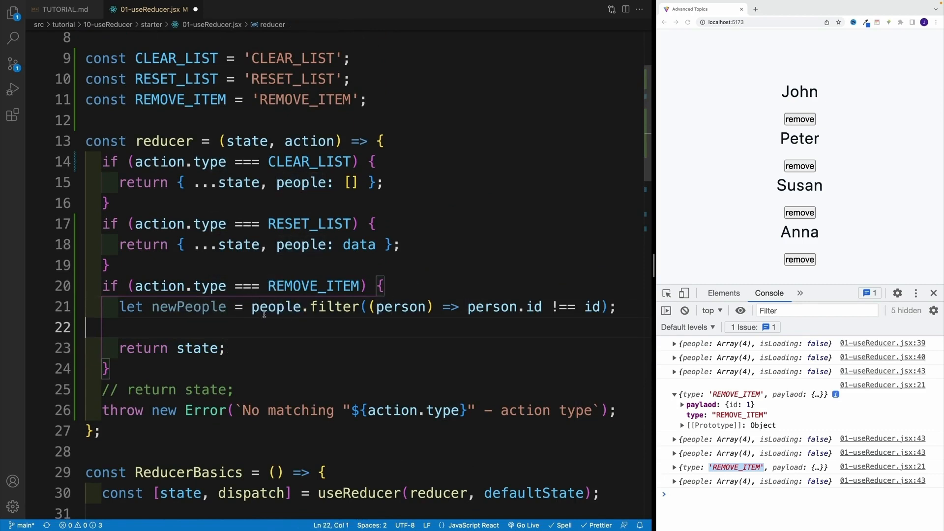
- Declare newPeople as state.people filtered to exclude the person whose id matches action.payload.id
type("state")
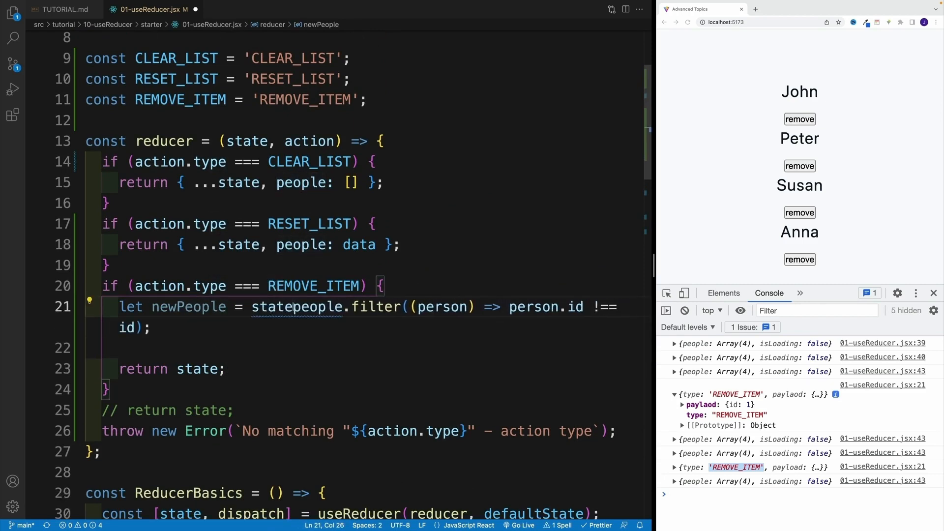
type(".")
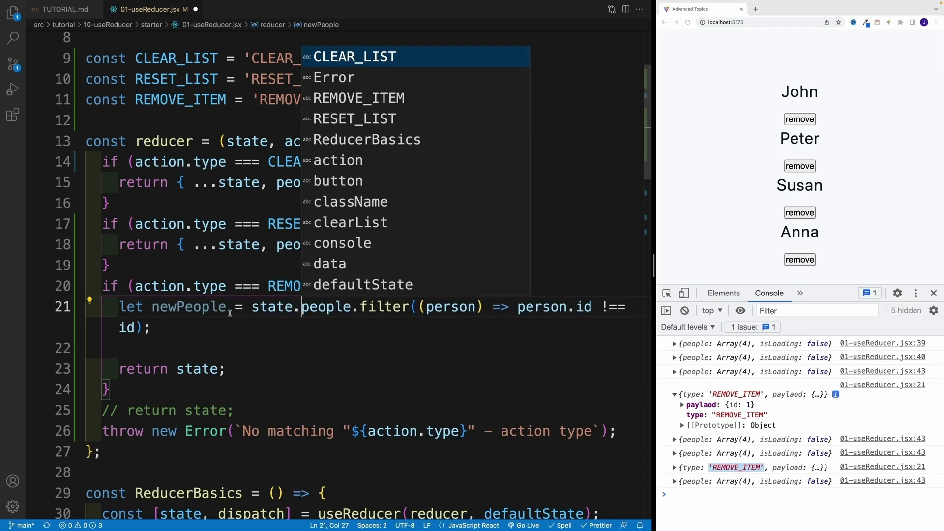
double_click(127, 332)
type("action")
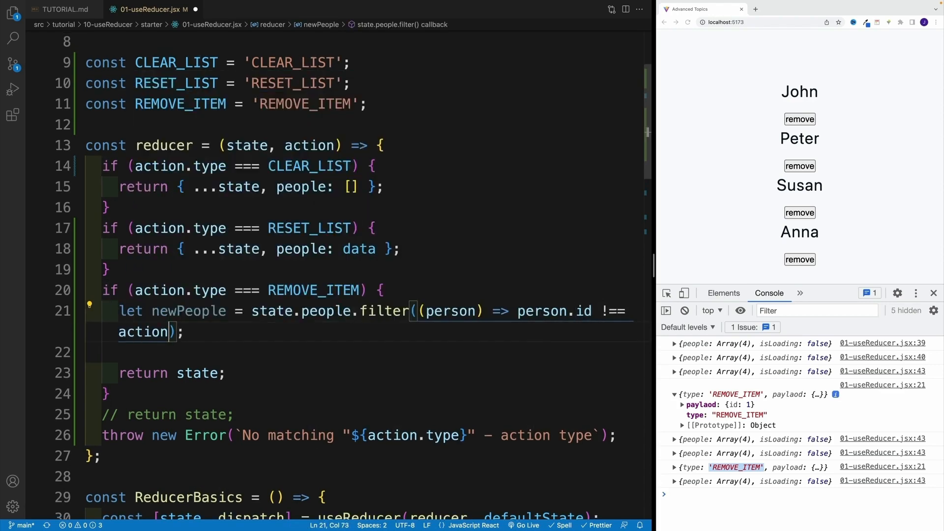
type(".payload")
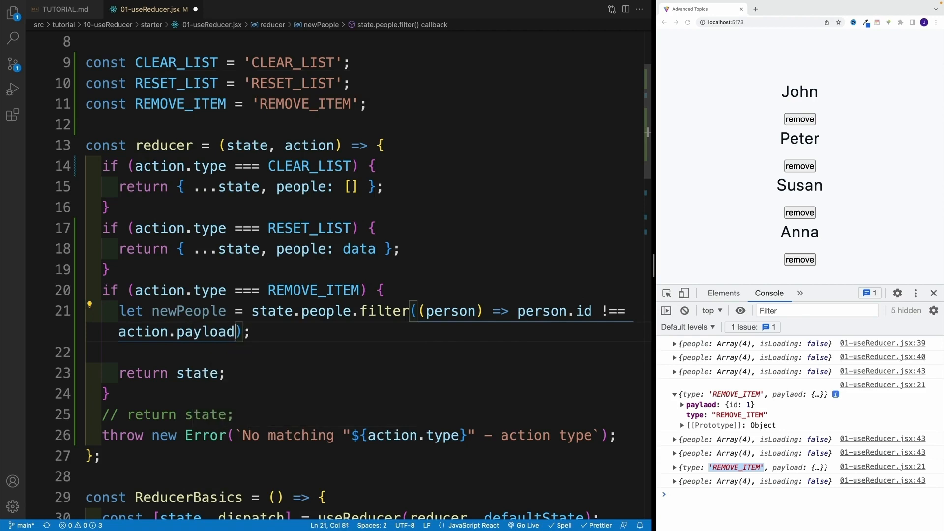
type(".id")
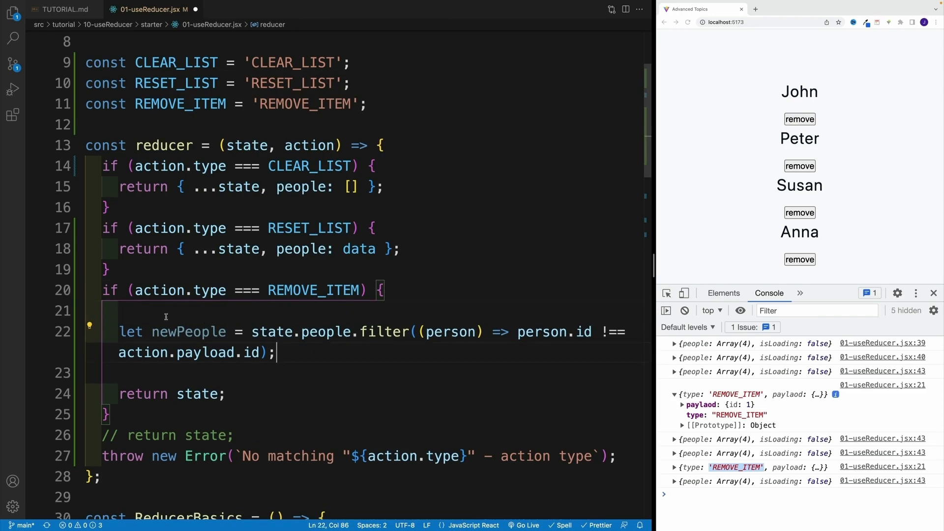
- Return { ...state, people: newPeople } from the REMOVE_ITEM branch
left_click(159, 309)
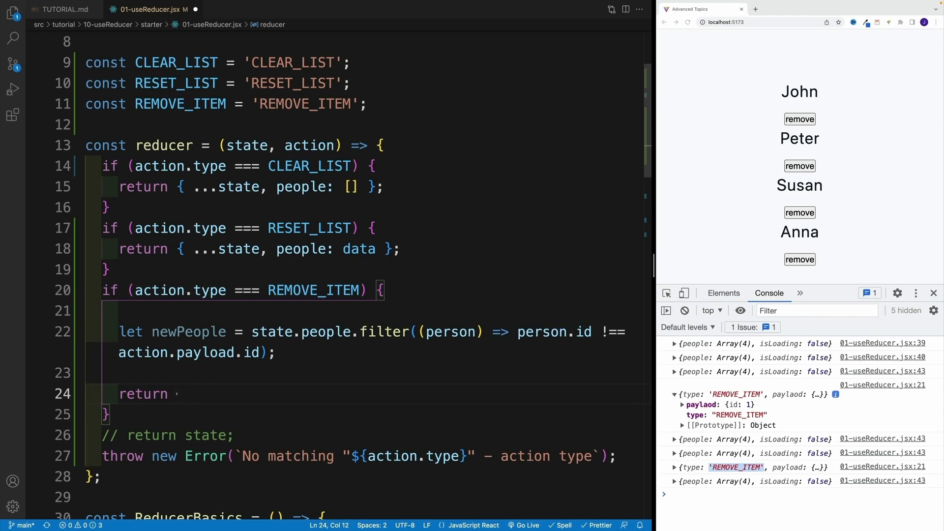
type("{...state,")
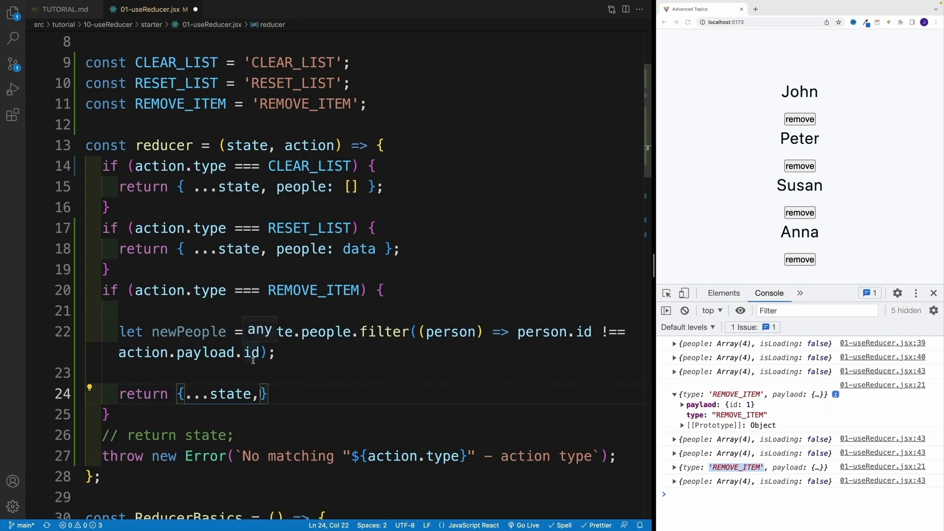
type("people:")
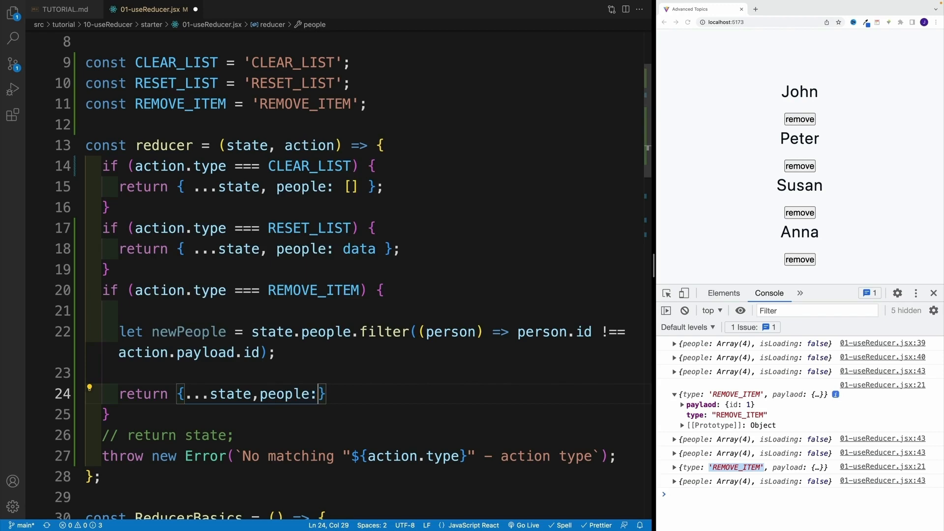
type("newPeople")
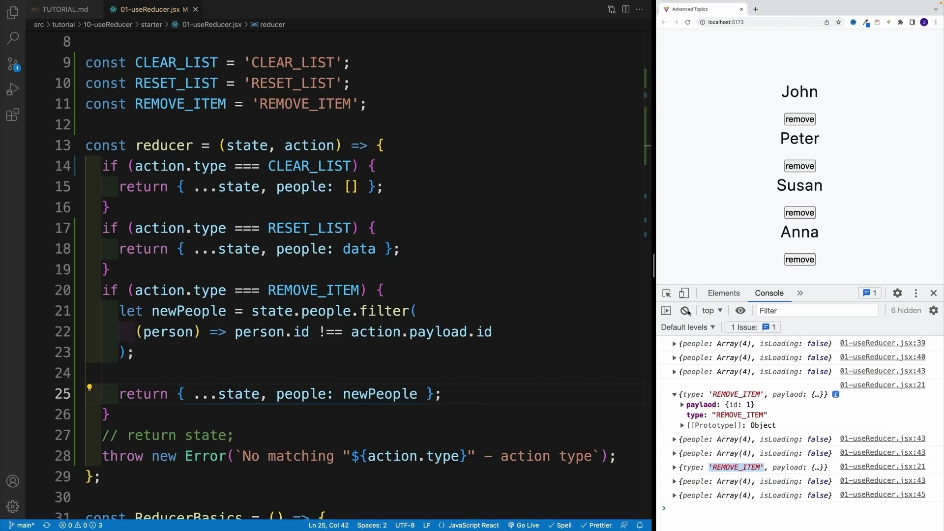
- Delete the leftover setPeople comment, then remove people in the browser and reset the full list
left_click(684, 310)
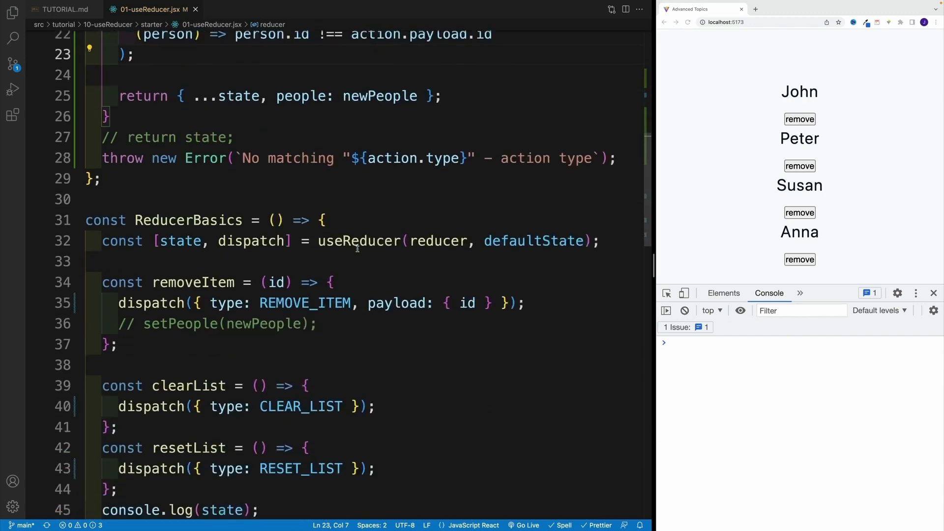
double_click(216, 323)
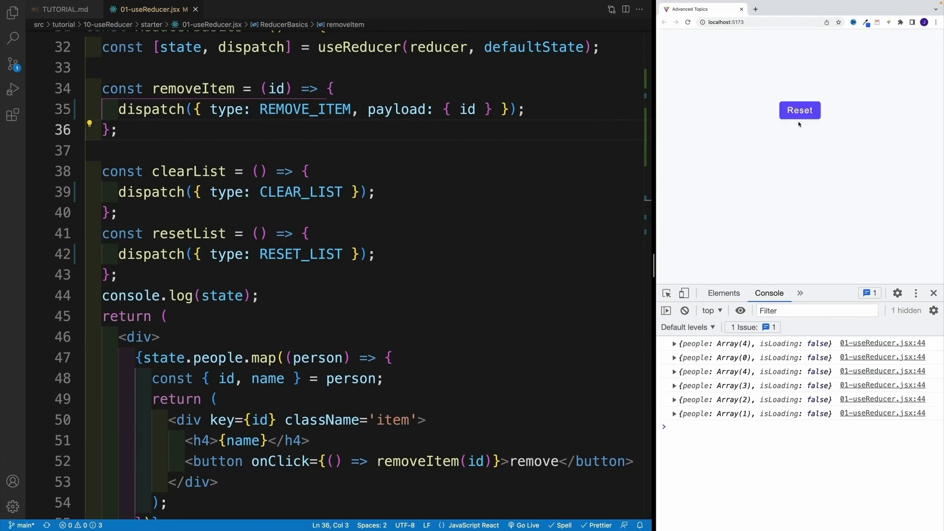
left_click(799, 110)
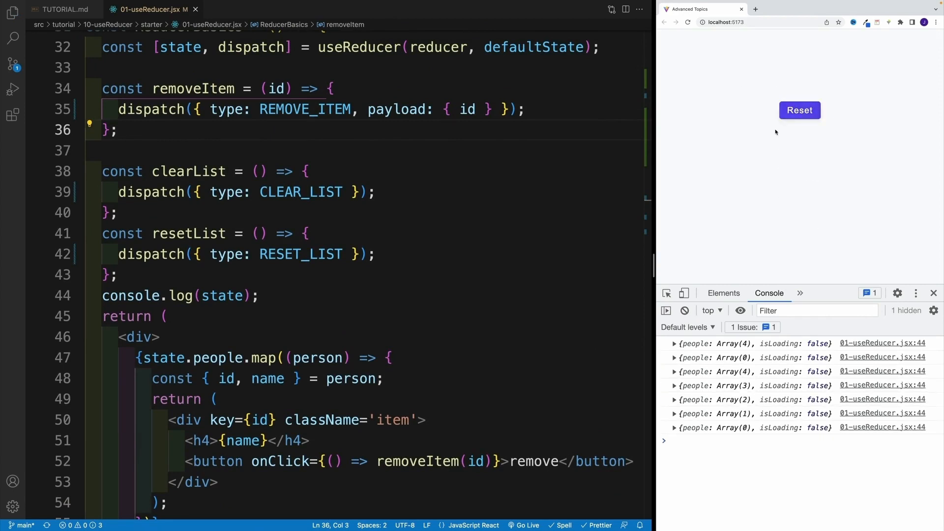
left_click(799, 110)
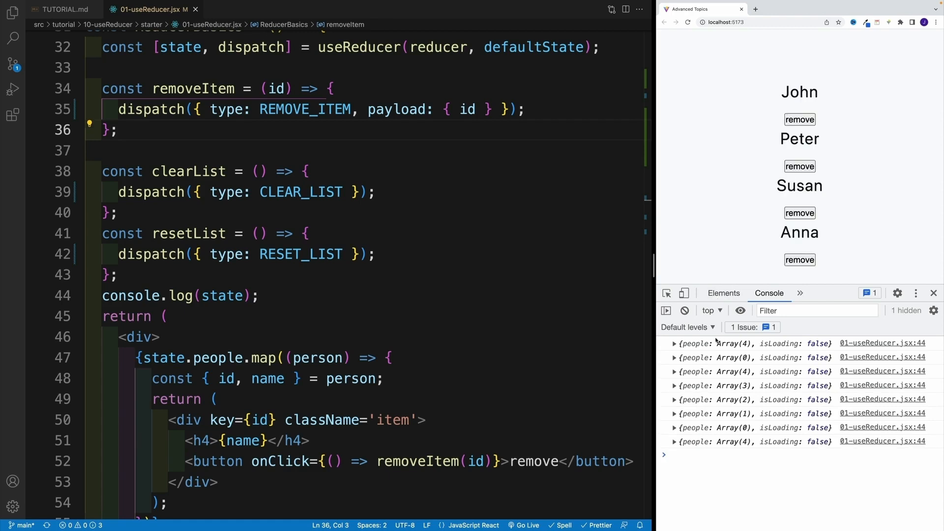